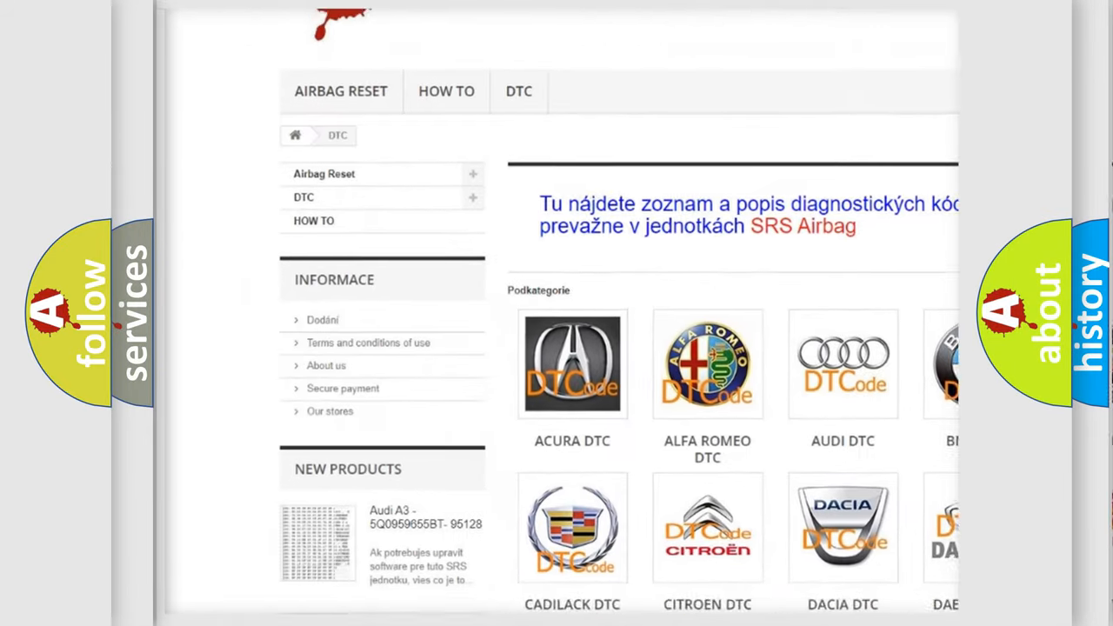
scroll("down", 3)
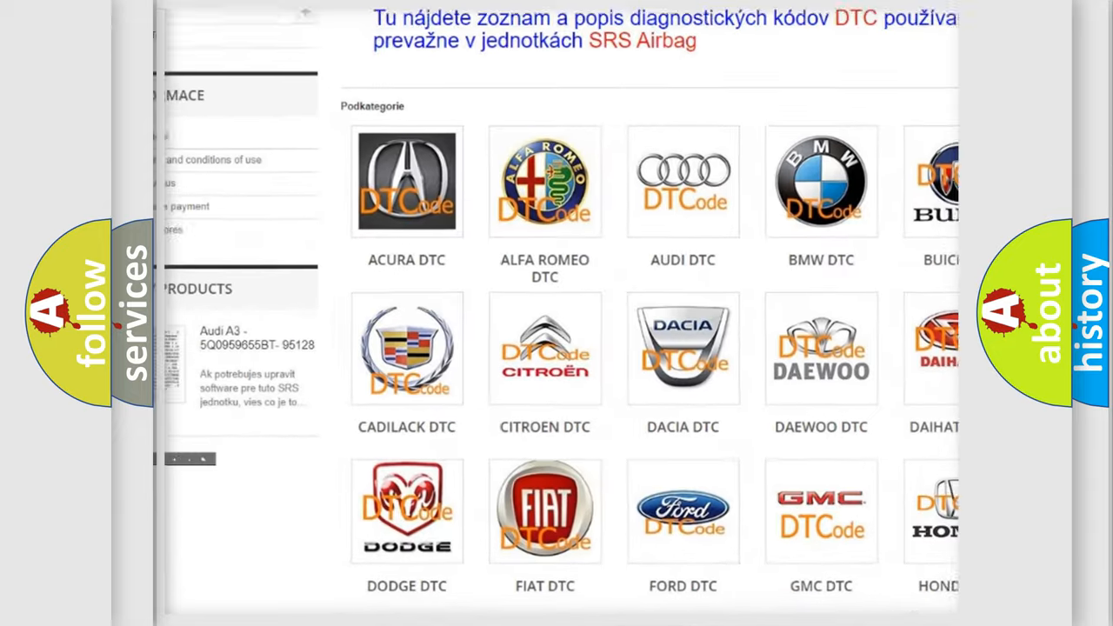
scroll("down", 3)
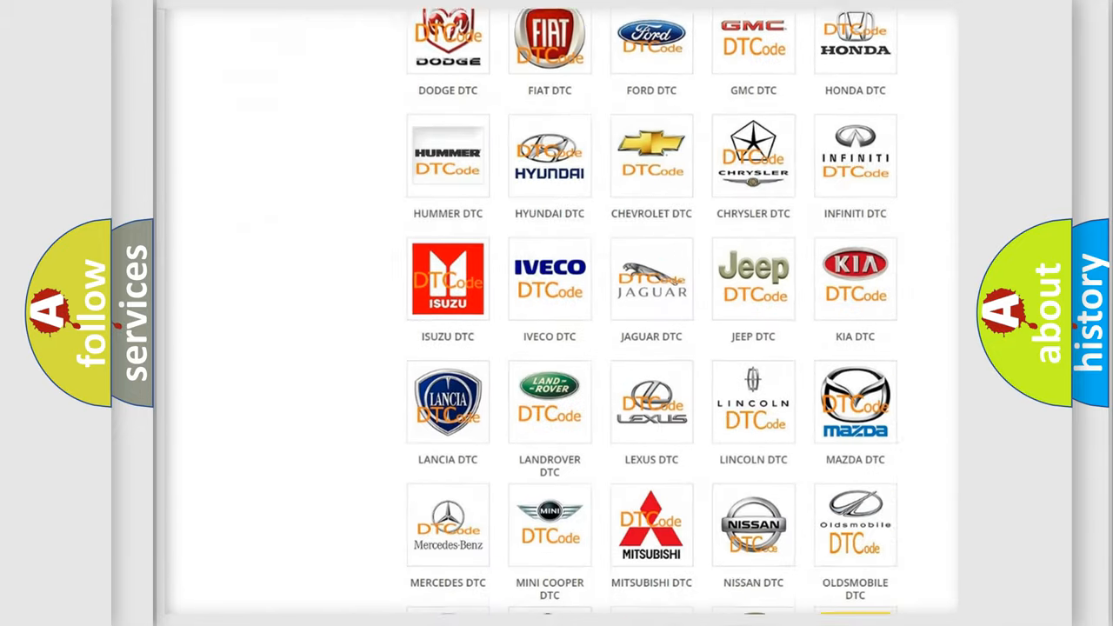
scroll("down", 3)
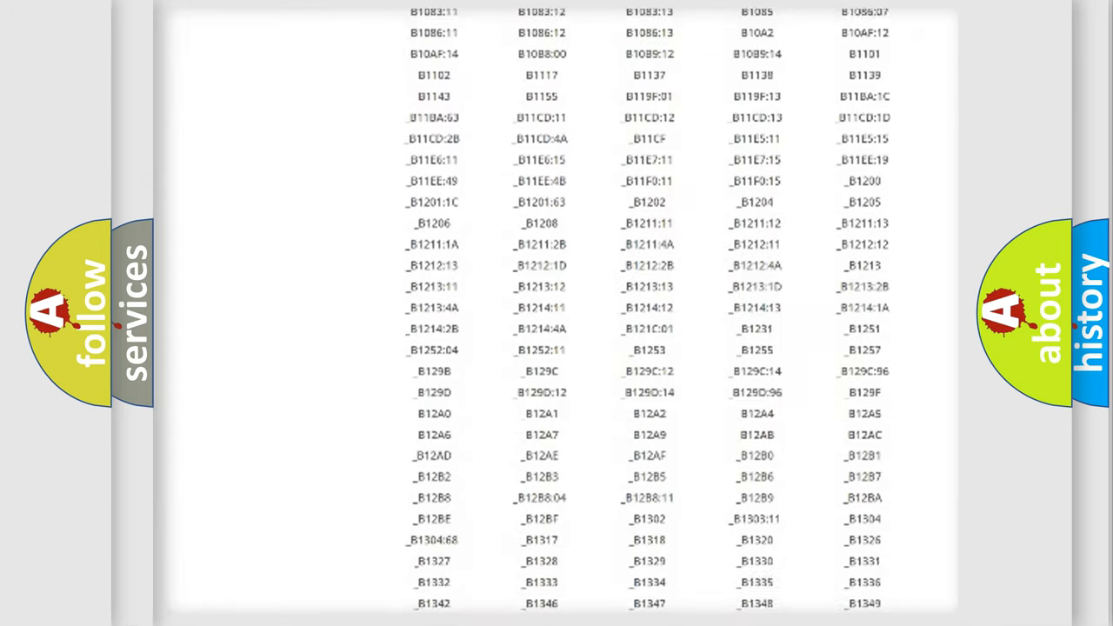
scroll("down", 3)
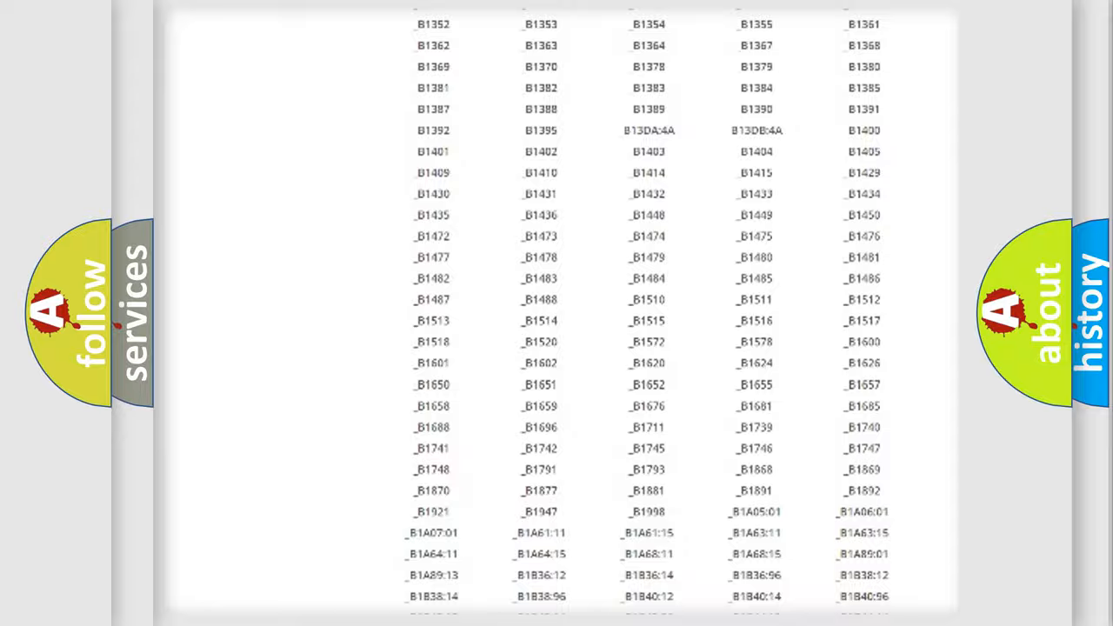